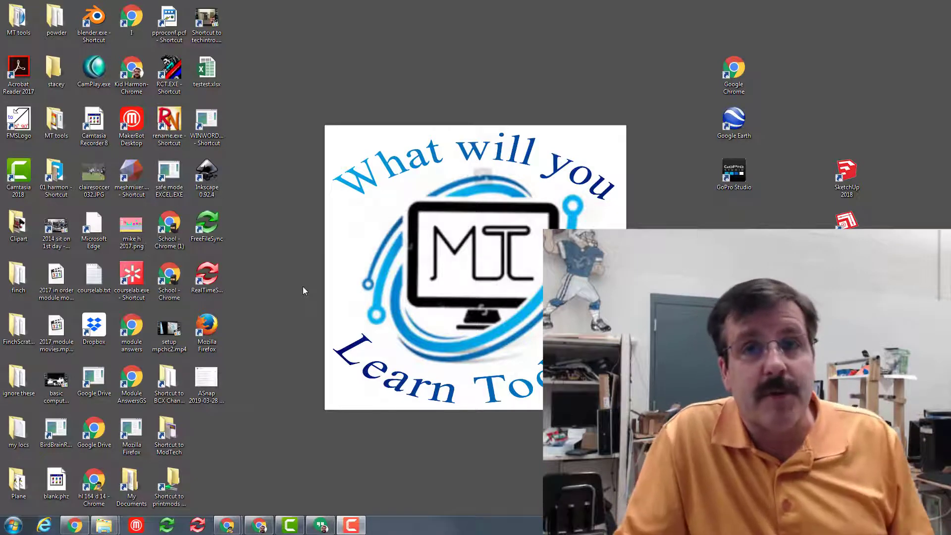
Navigate from the MT tools desktop folder into the phun creations folder and select Phun Deathrun.phz
{"action": "left_click", "coordinate": [18, 18]}
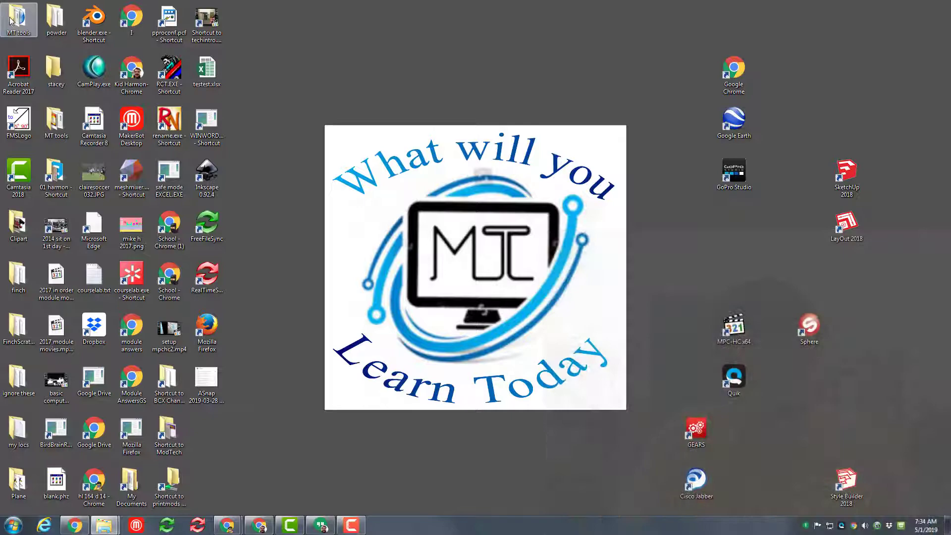
{"action": "double_click", "coordinate": [18, 17]}
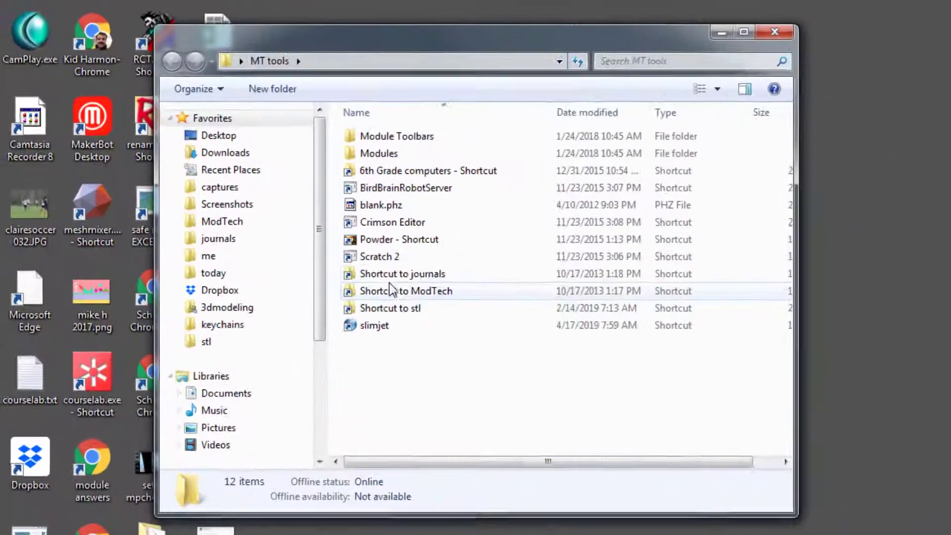
{"action": "double_click", "coordinate": [402, 273]}
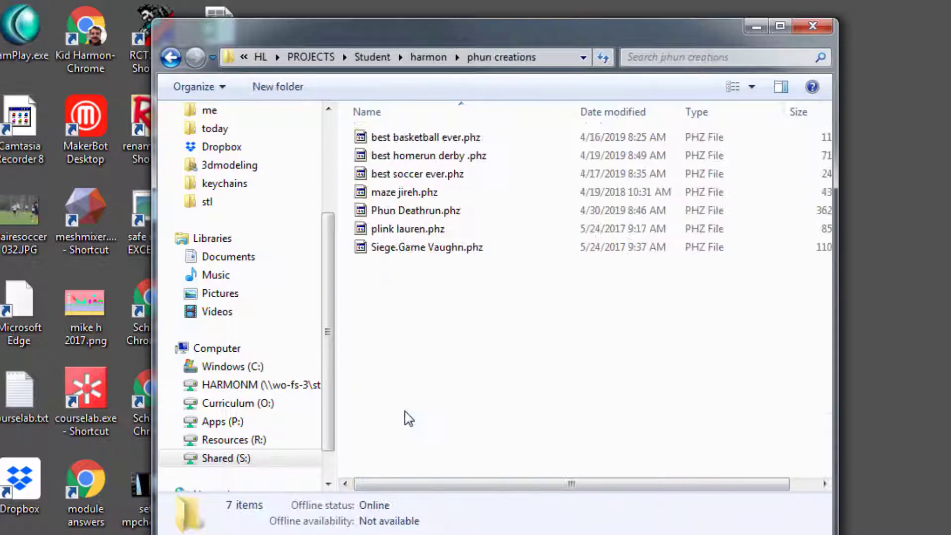
{"action": "mouse_move", "coordinate": [409, 284]}
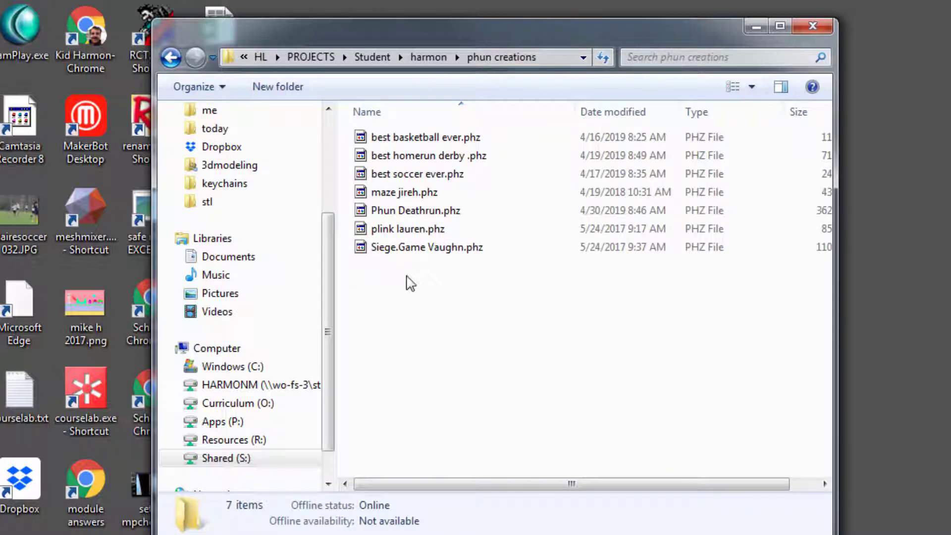
{"action": "mouse_move", "coordinate": [415, 281]}
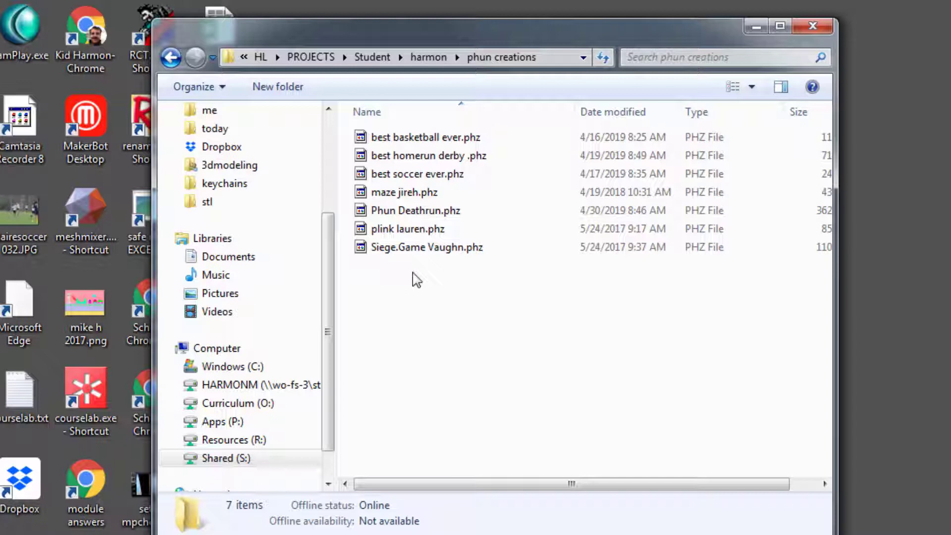
{"action": "mouse_move", "coordinate": [415, 210]}
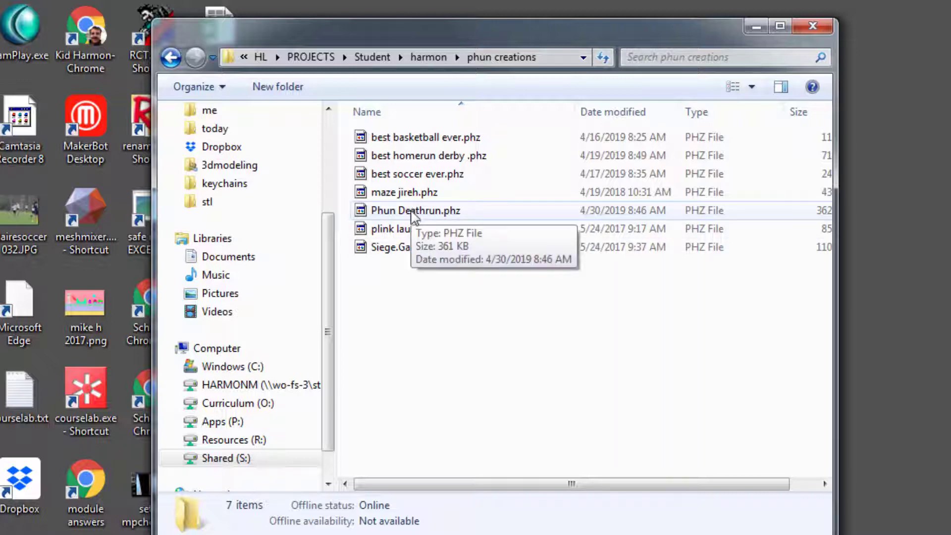
{"action": "left_click", "coordinate": [416, 210]}
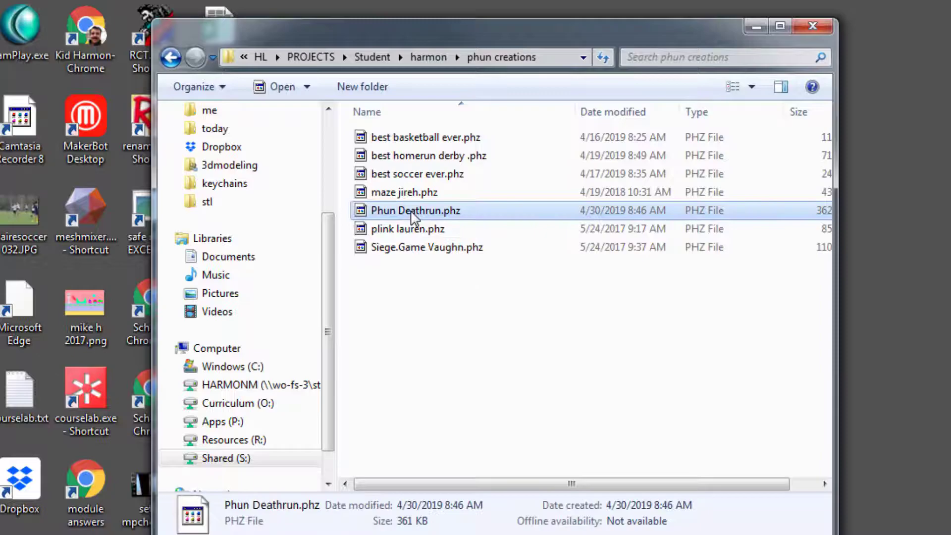
Launch the Phun Deathrun level in Phun, showing Joe and Nash's instruction note above the ball track
{"action": "double_click", "coordinate": [415, 210]}
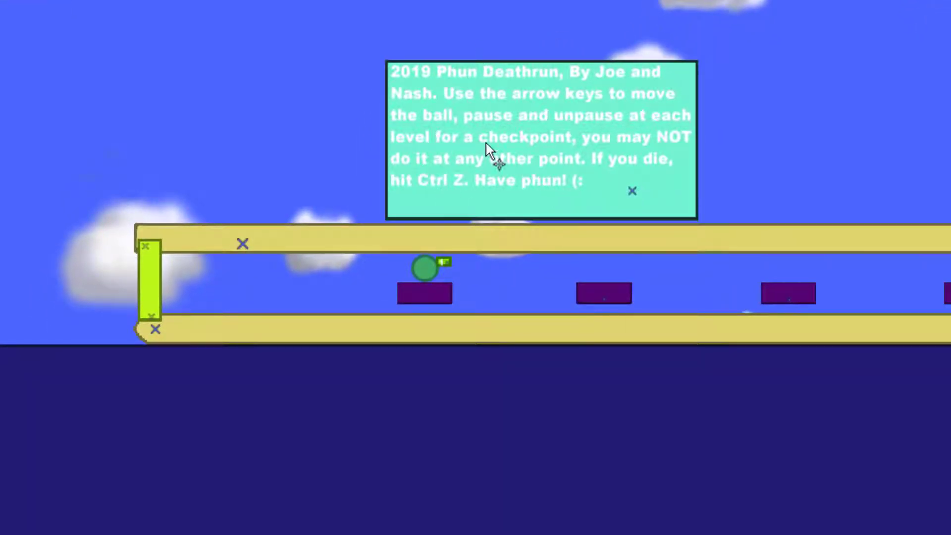
{"action": "mouse_move", "coordinate": [473, 112]}
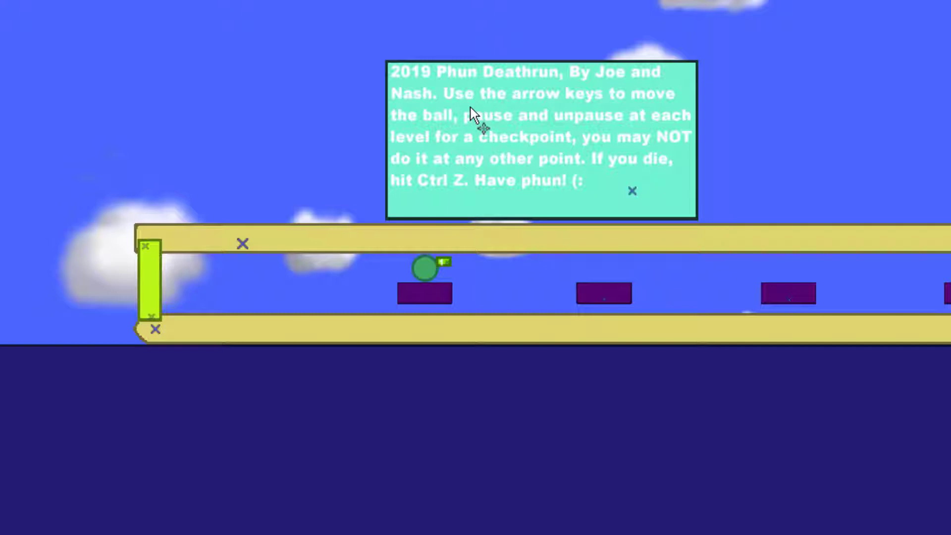
{"action": "mouse_move", "coordinate": [461, 121]}
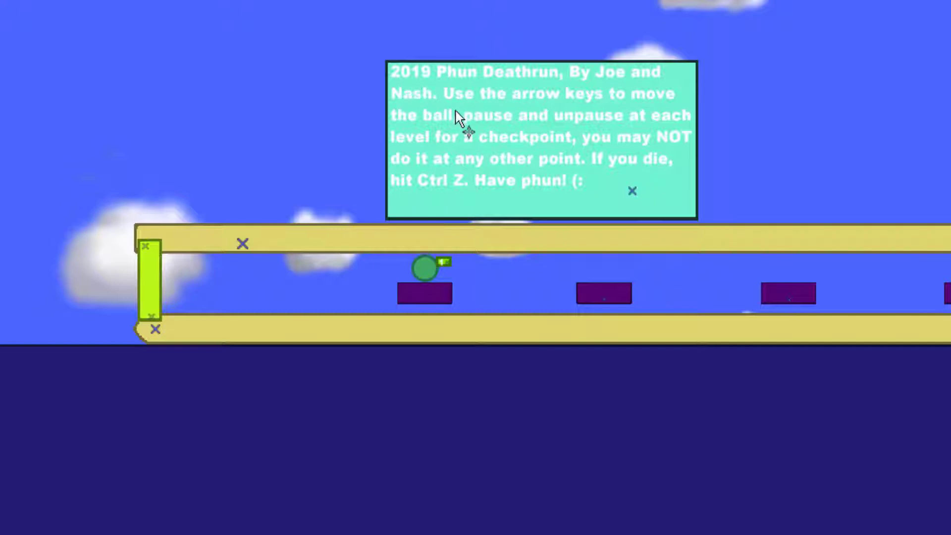
{"action": "mouse_move", "coordinate": [488, 215]}
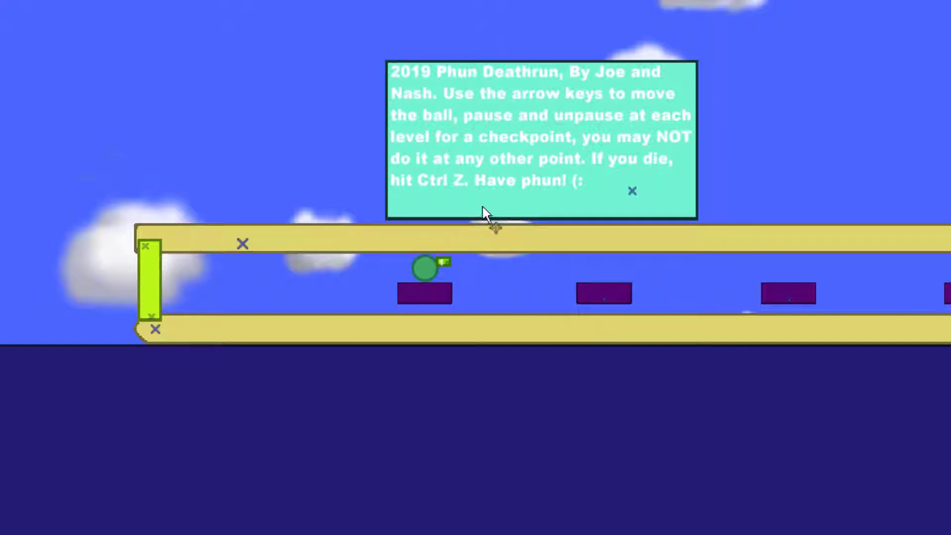
{"action": "mouse_move", "coordinate": [531, 188]}
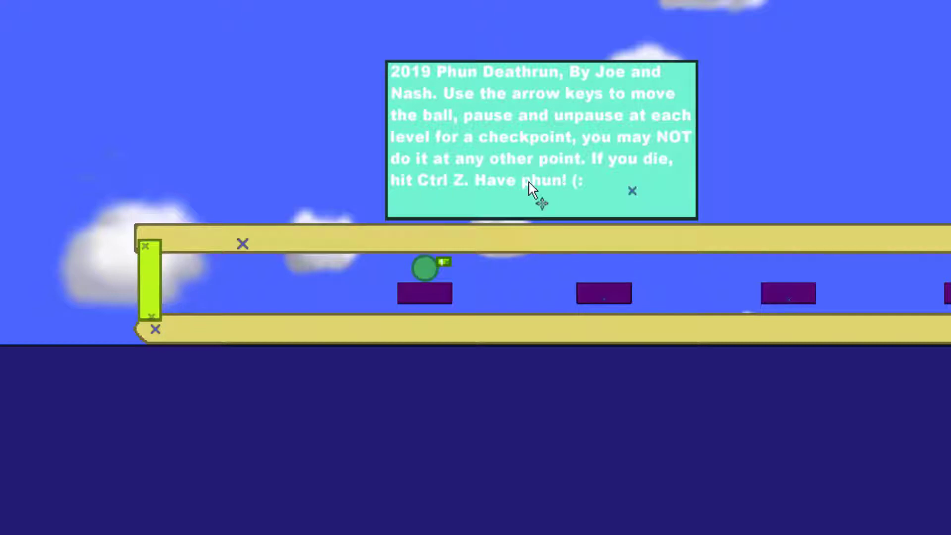
{"action": "mouse_move", "coordinate": [533, 190]}
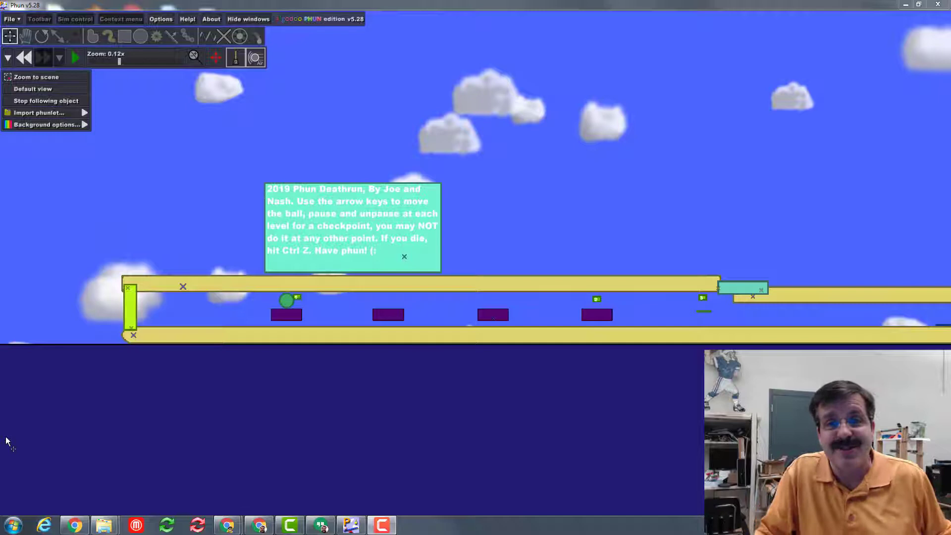
{"action": "mouse_move", "coordinate": [195, 396]}
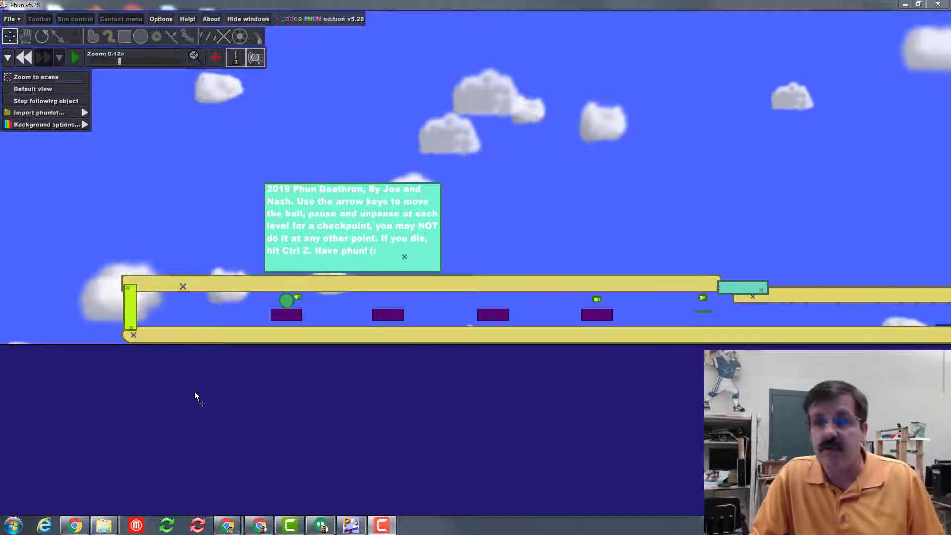